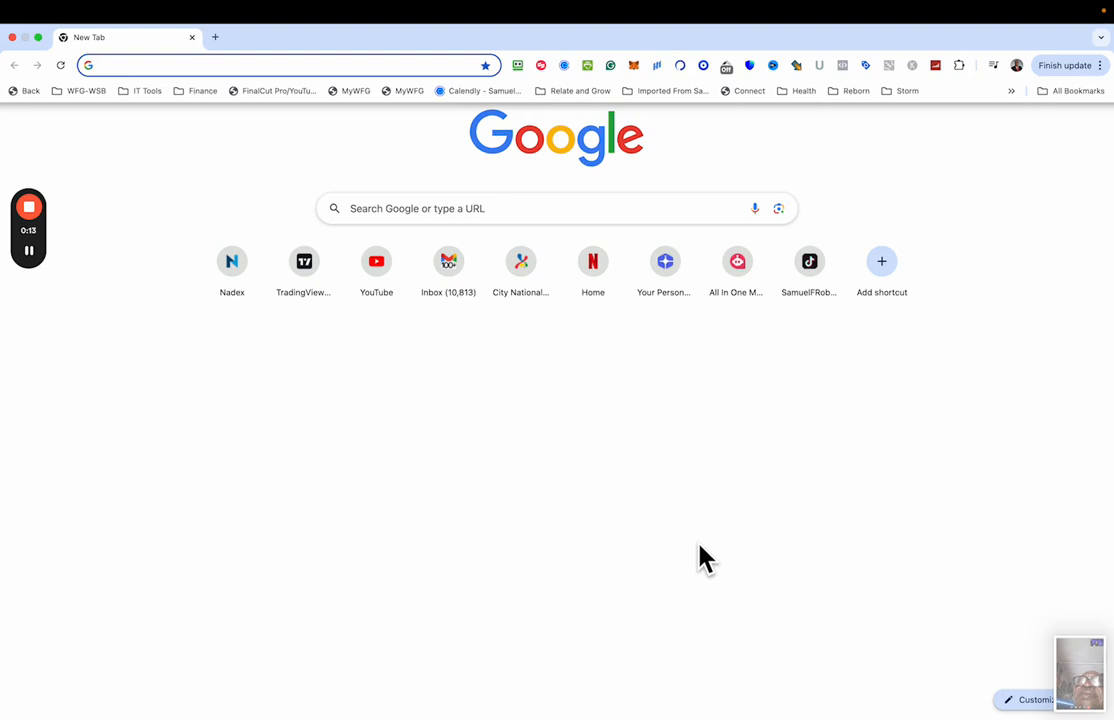
{"action": "mouse_move", "coordinate": [293, 62]}
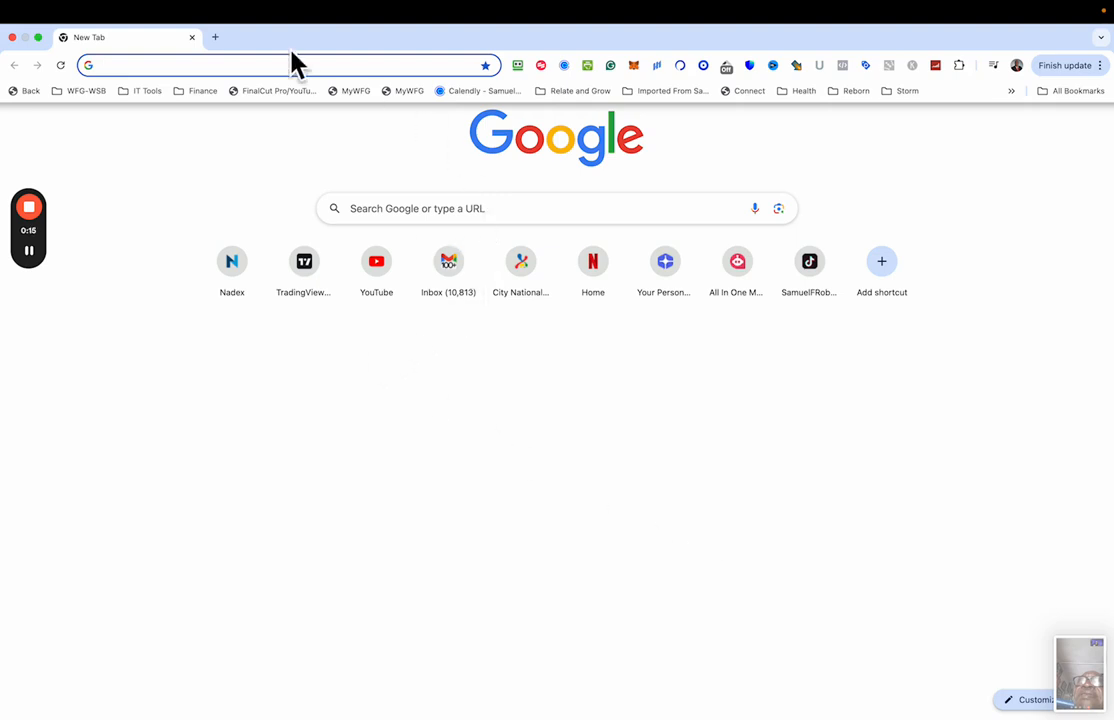
{"action": "mouse_move", "coordinate": [770, 53]}
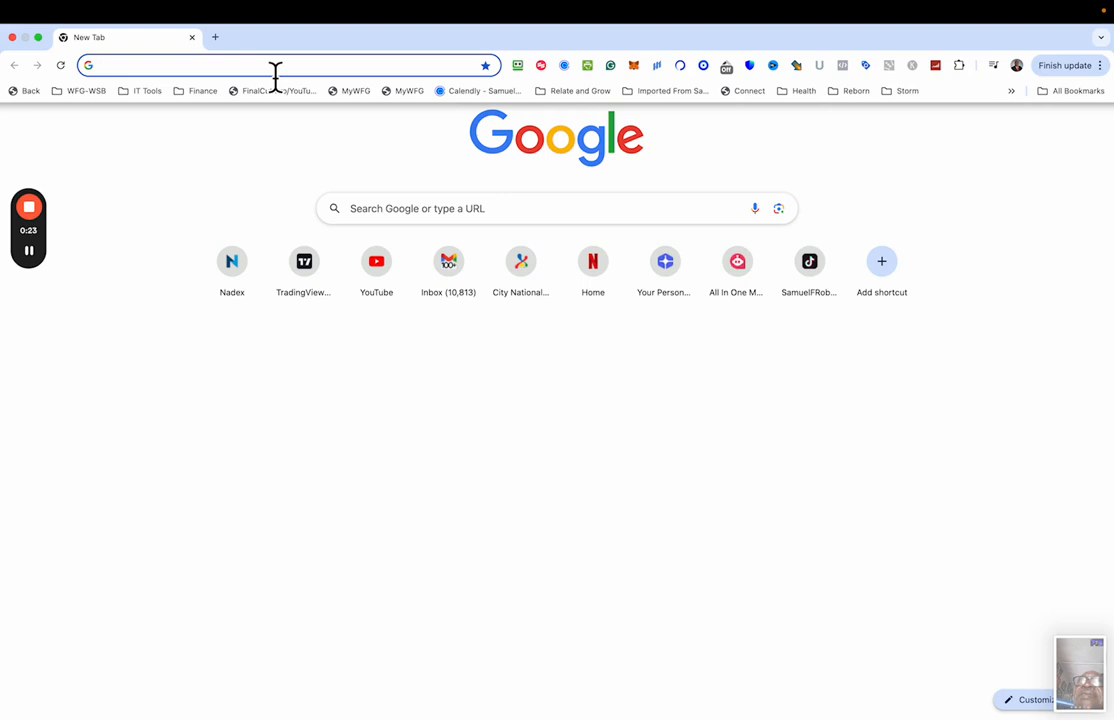
{"action": "mouse_move", "coordinate": [528, 168]}
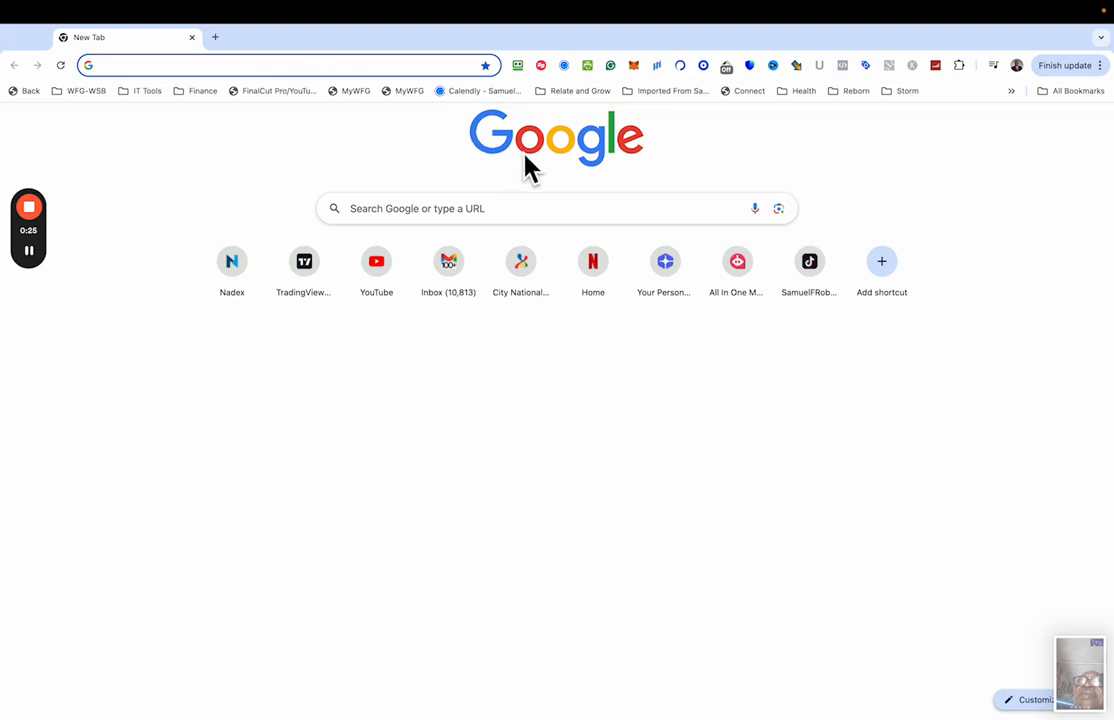
{"action": "mouse_move", "coordinate": [1100, 167]}
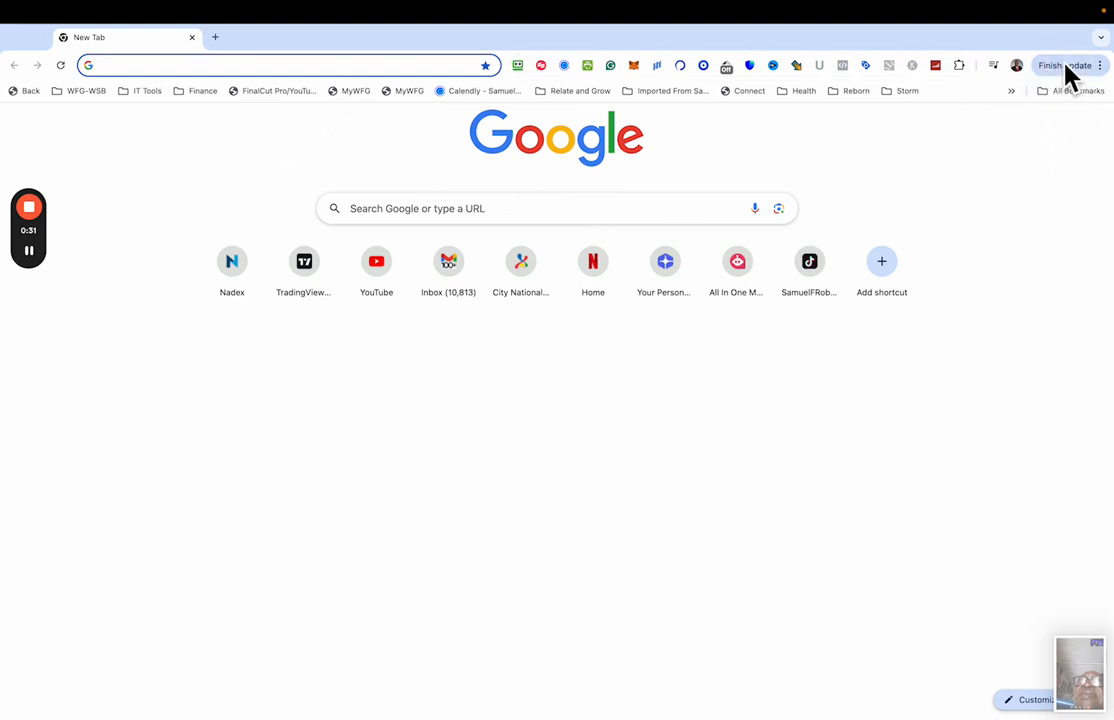
{"action": "mouse_move", "coordinate": [1075, 125]}
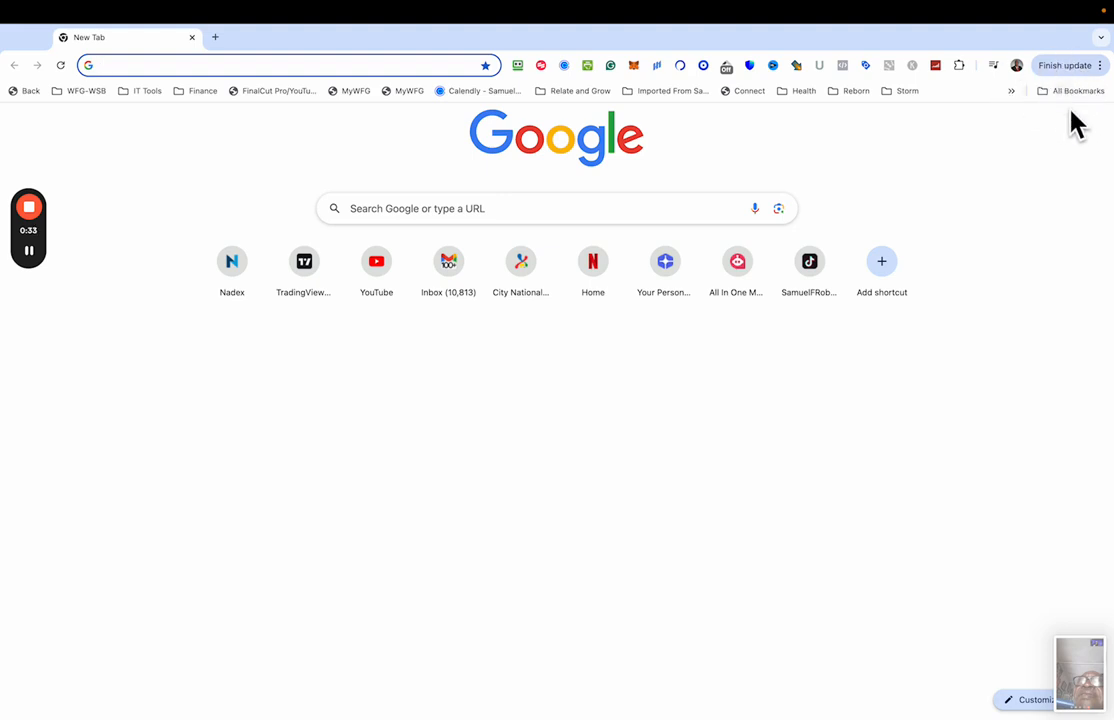
{"action": "mouse_move", "coordinate": [886, 383]}
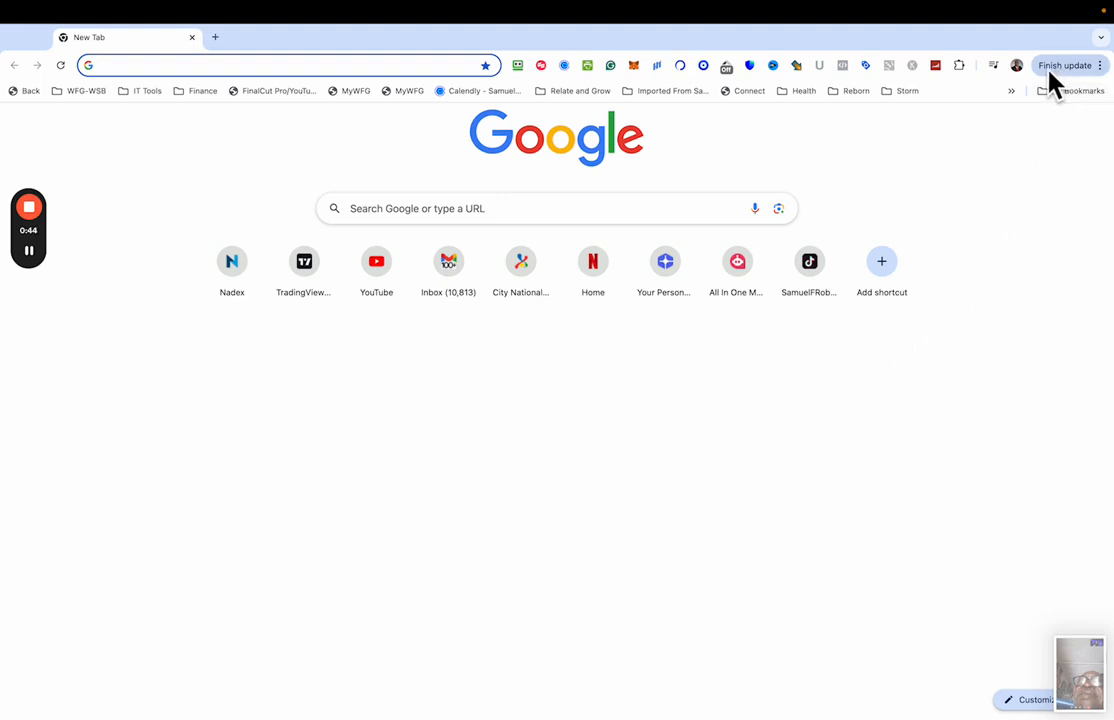
{"action": "mouse_move", "coordinate": [1071, 65]}
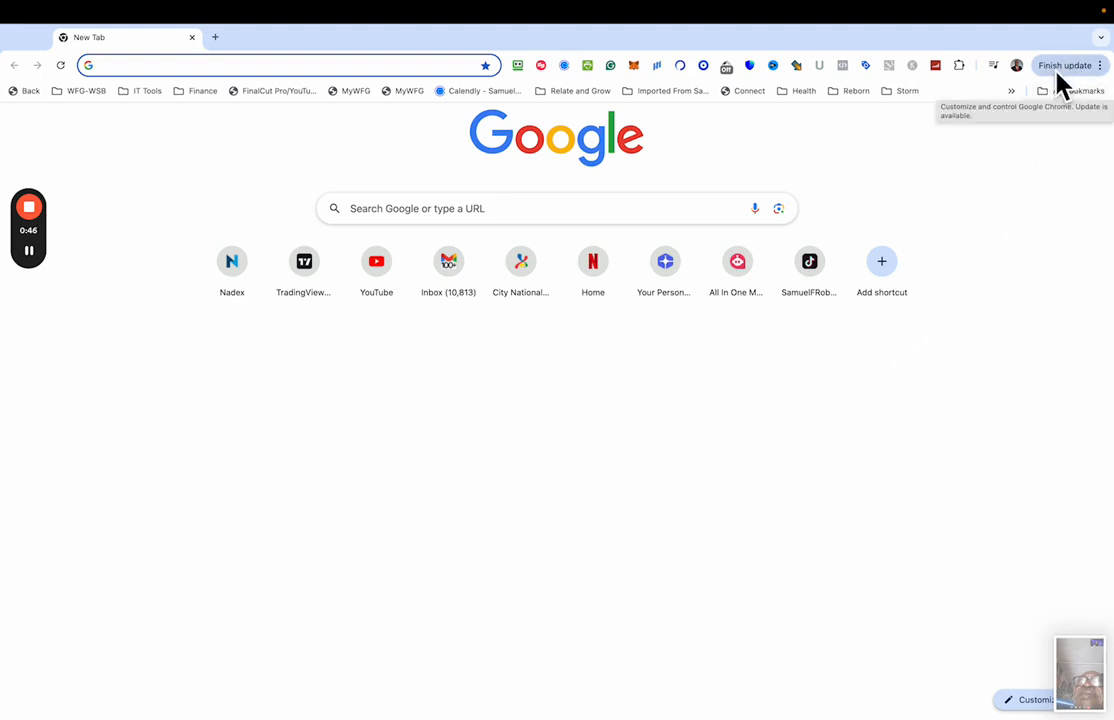